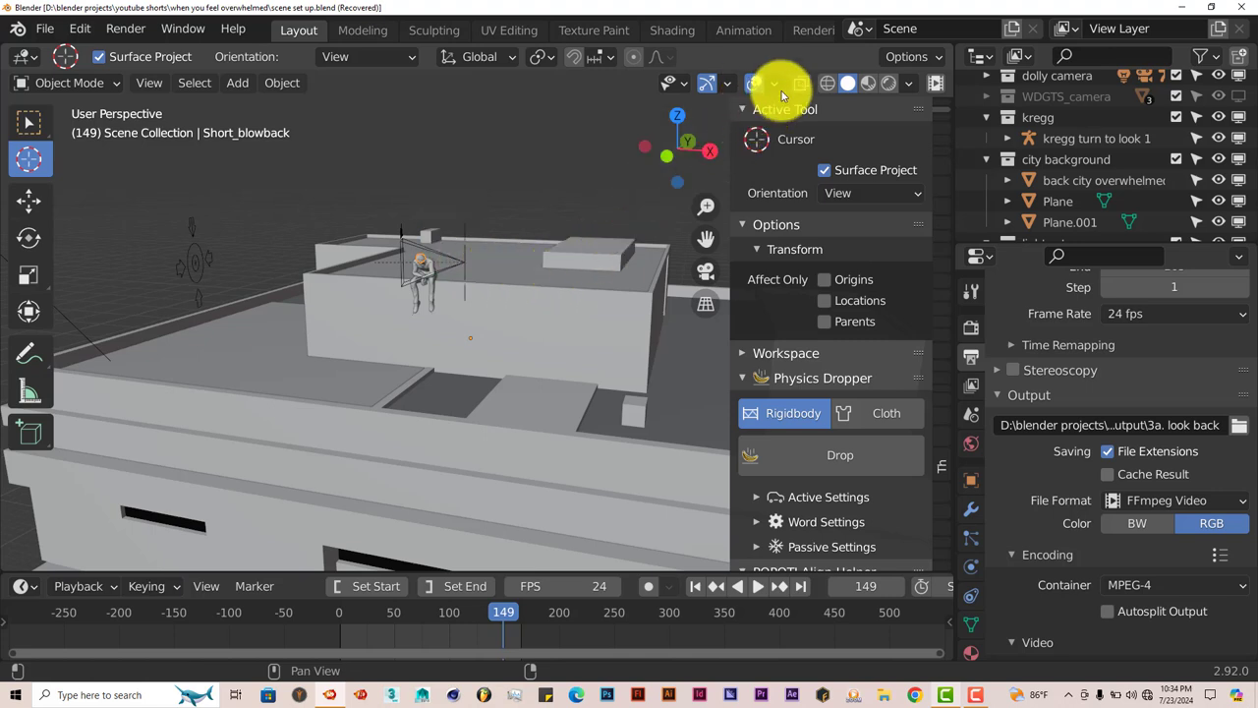
click(774, 82)
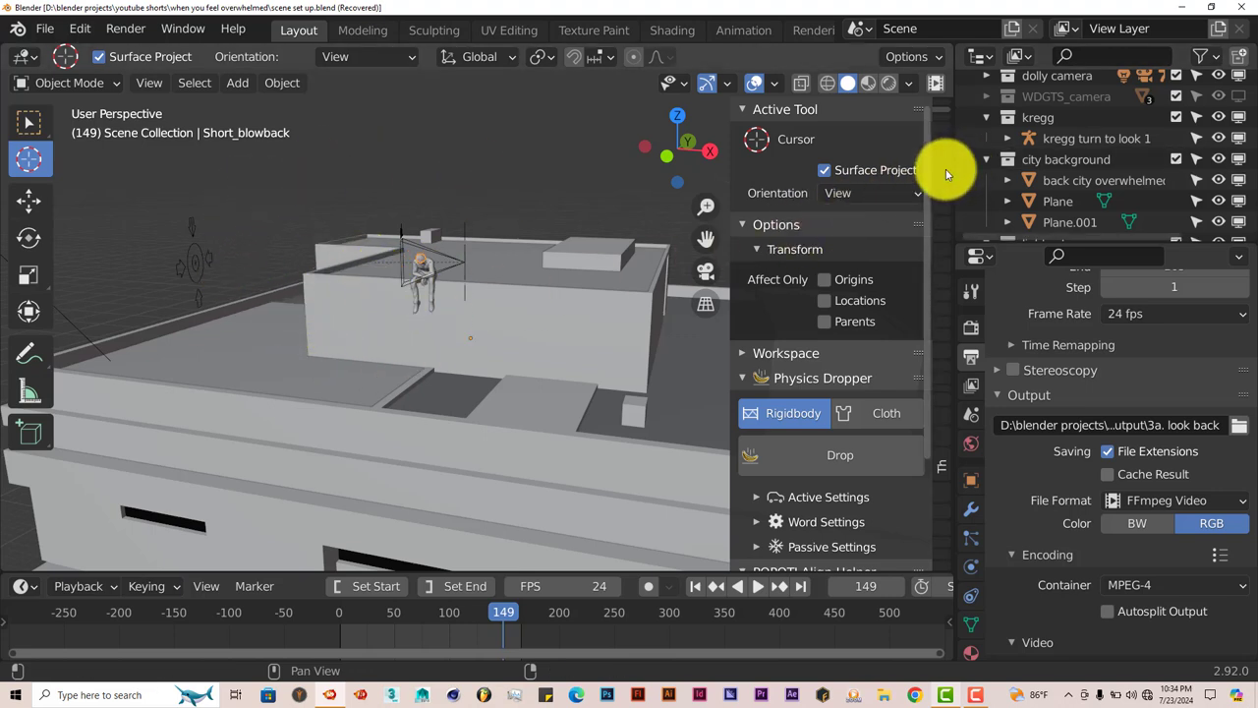
mouse_move(924, 153)
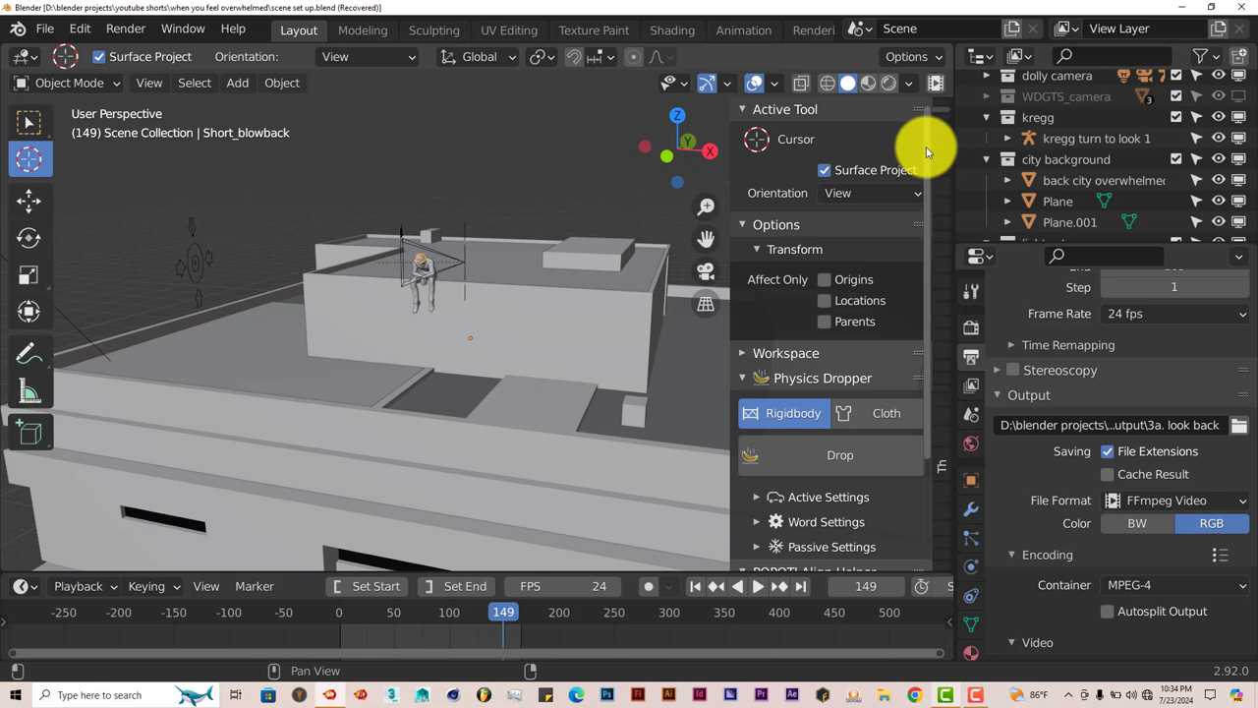
mouse_move(948, 141)
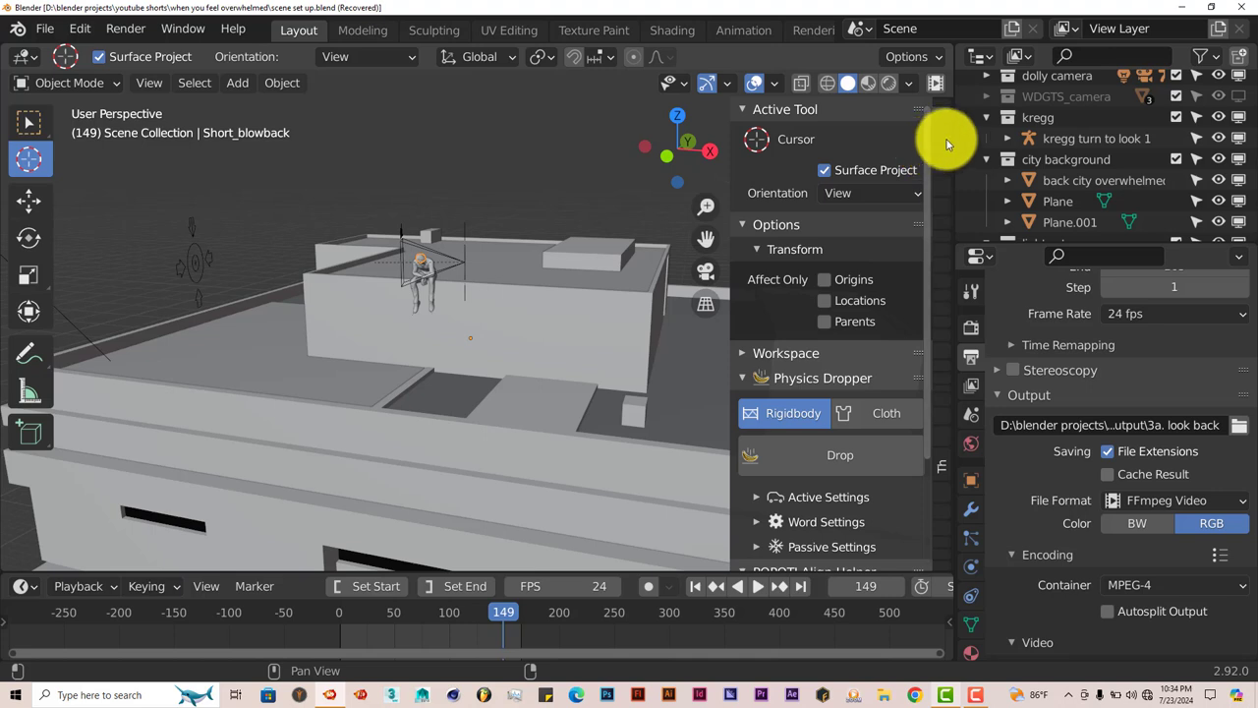